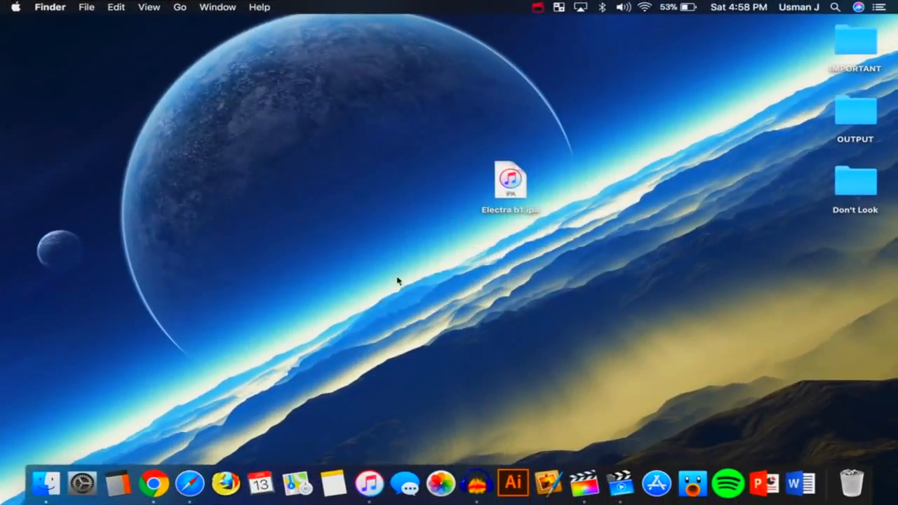
mouse_move(174, 148)
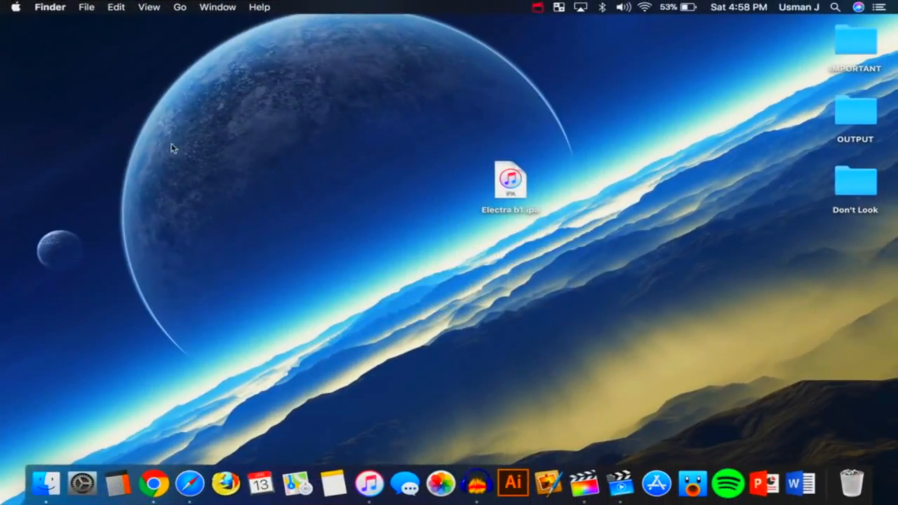
mouse_move(410, 399)
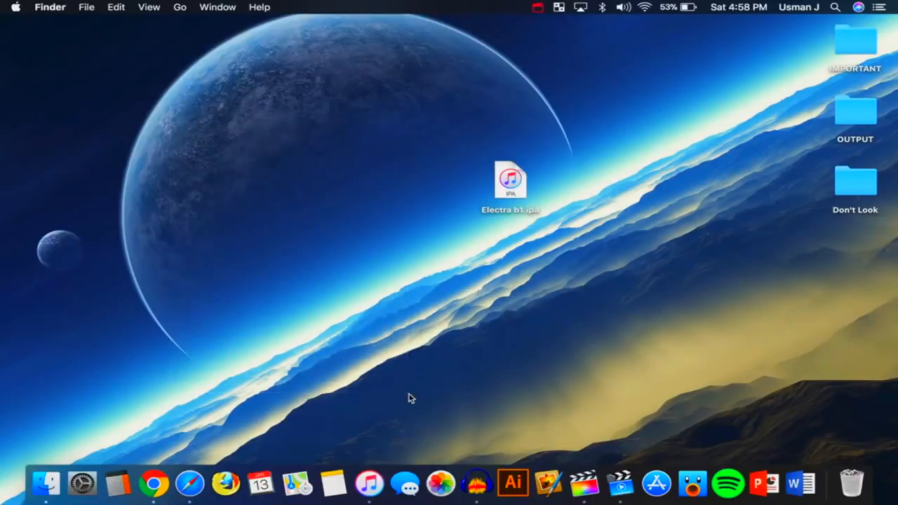
mouse_move(545, 291)
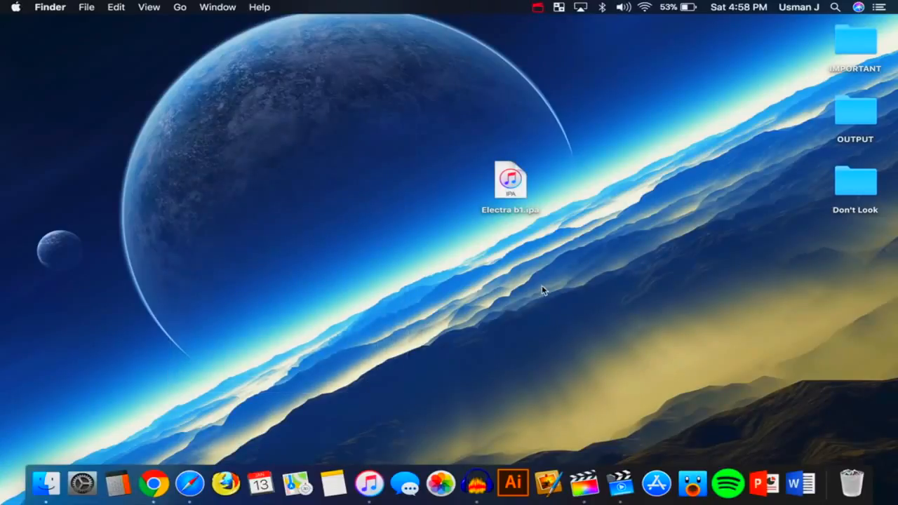
mouse_move(643, 401)
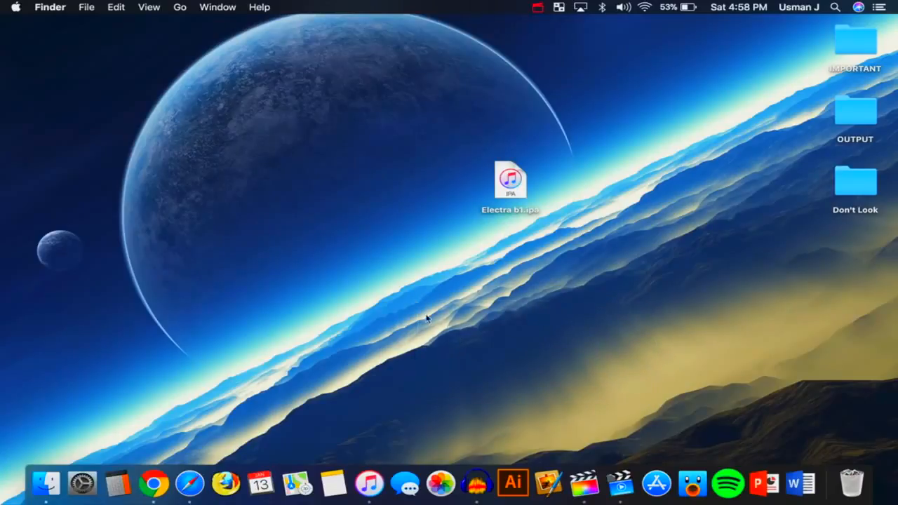
Step: Check the iPhone 7 is recognised in iTunes, then quit iTunes
left_click(369, 483)
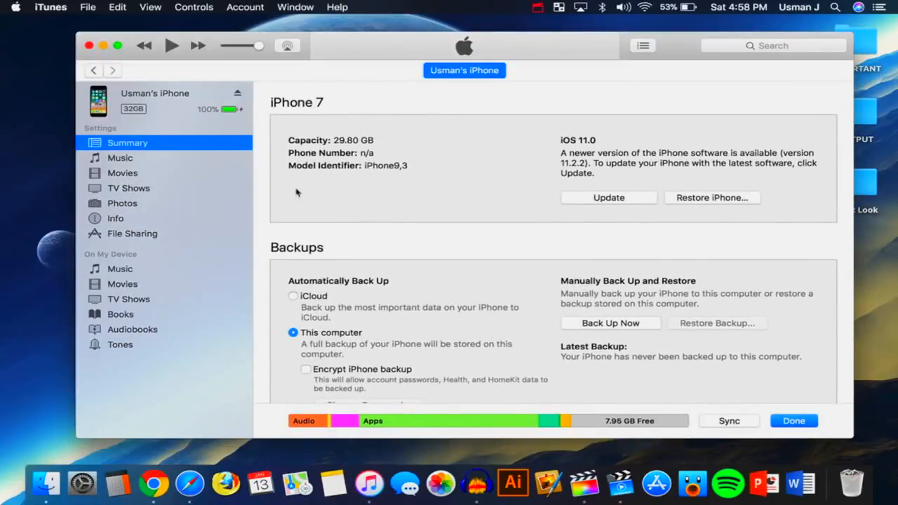
left_click(50, 8)
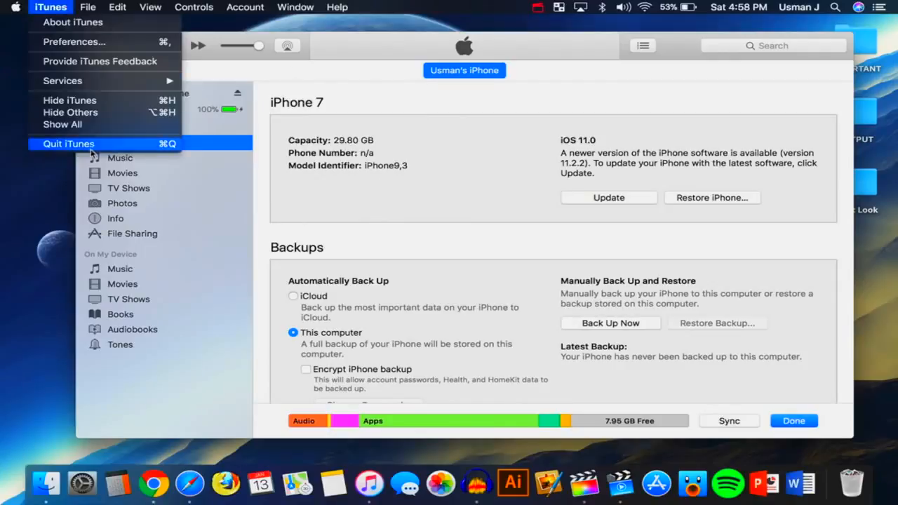
left_click(67, 143)
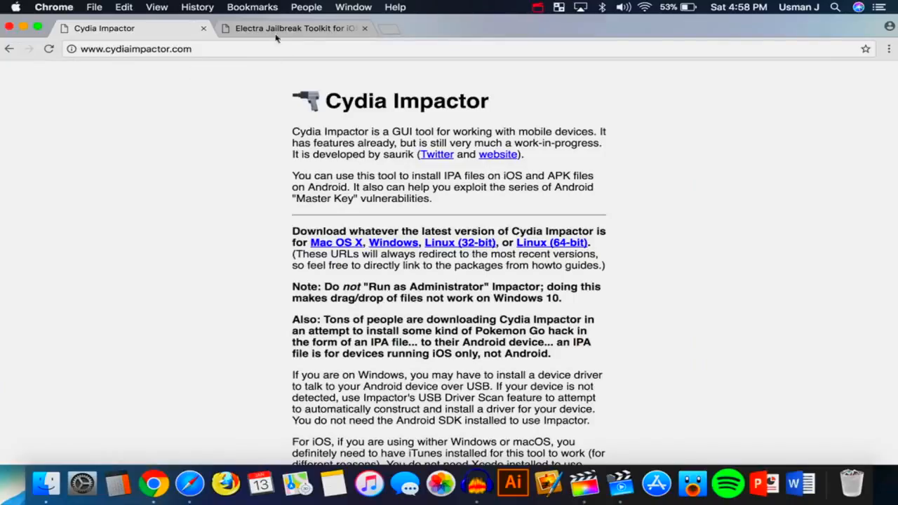
mouse_move(362, 219)
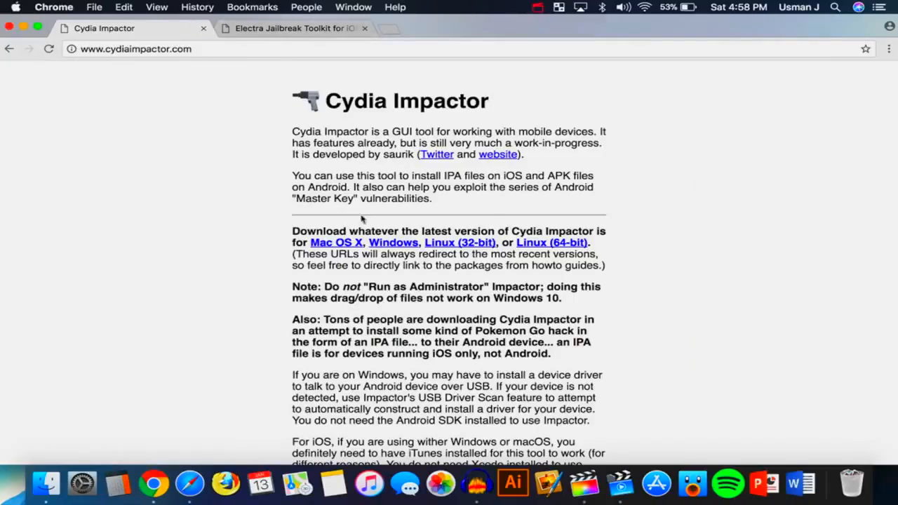
scroll("down", 3)
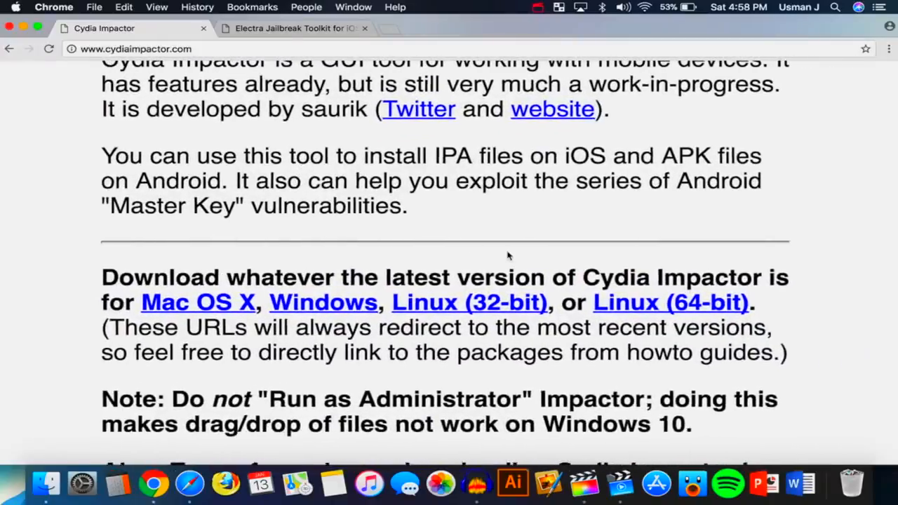
scroll("down", 3)
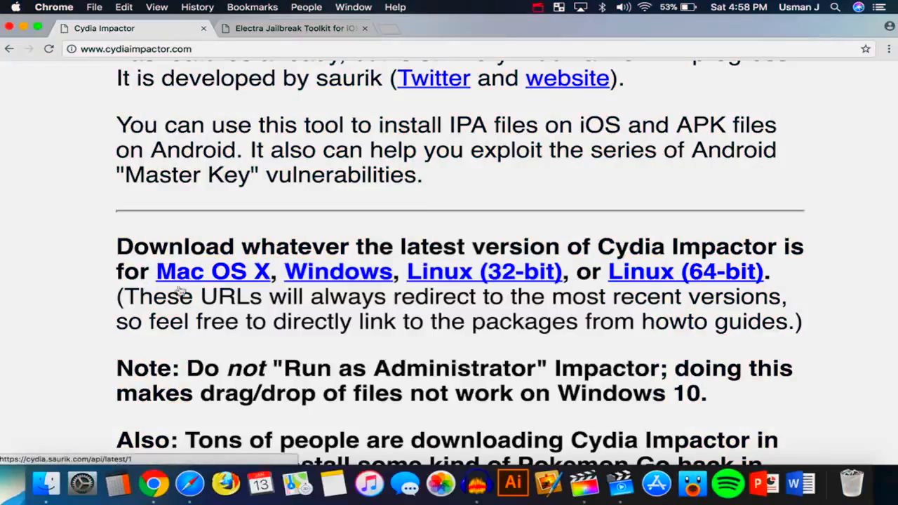
scroll("down", 3)
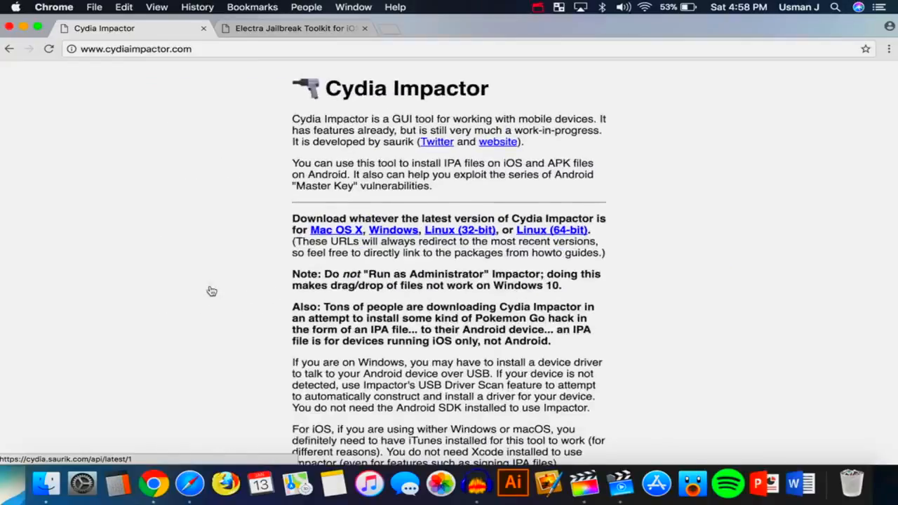
scroll("down", 3)
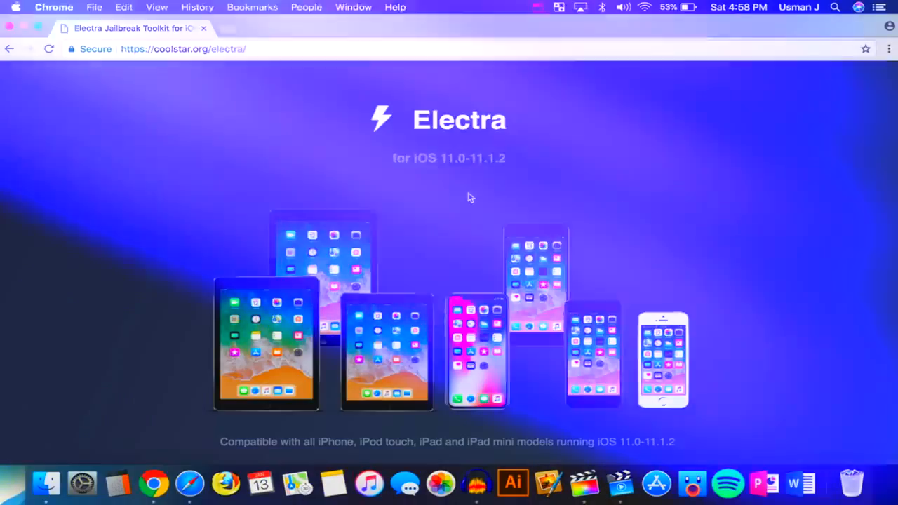
Step: Scroll the coolstar Electra page down to the 'Changelogs and Previous versions' section
scroll("down", 3)
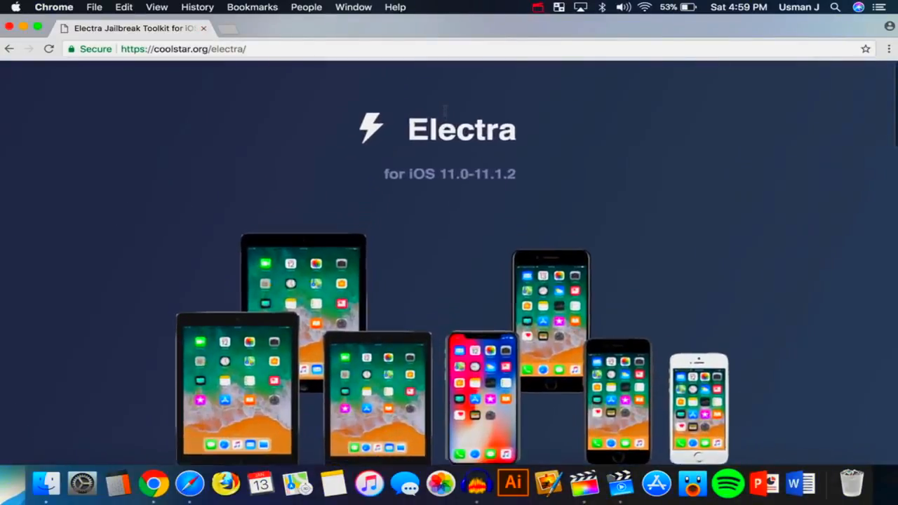
scroll("down", 3)
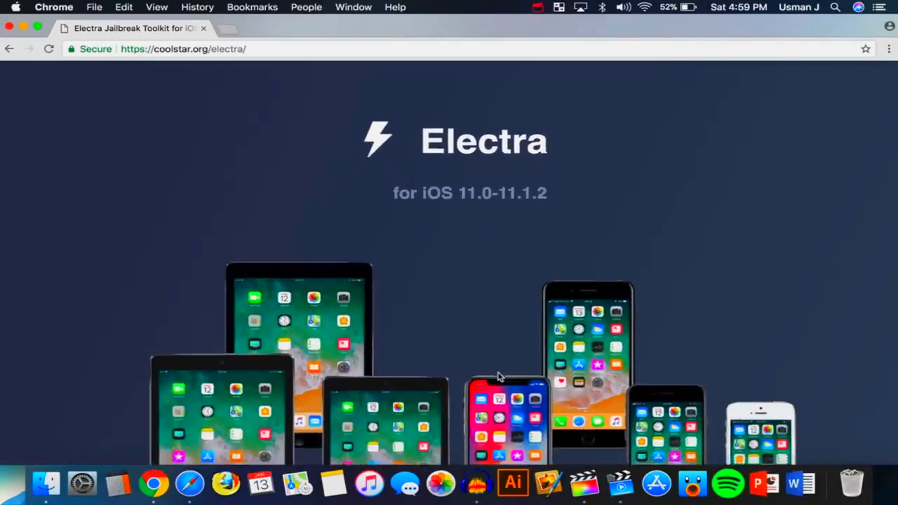
scroll("down", 3)
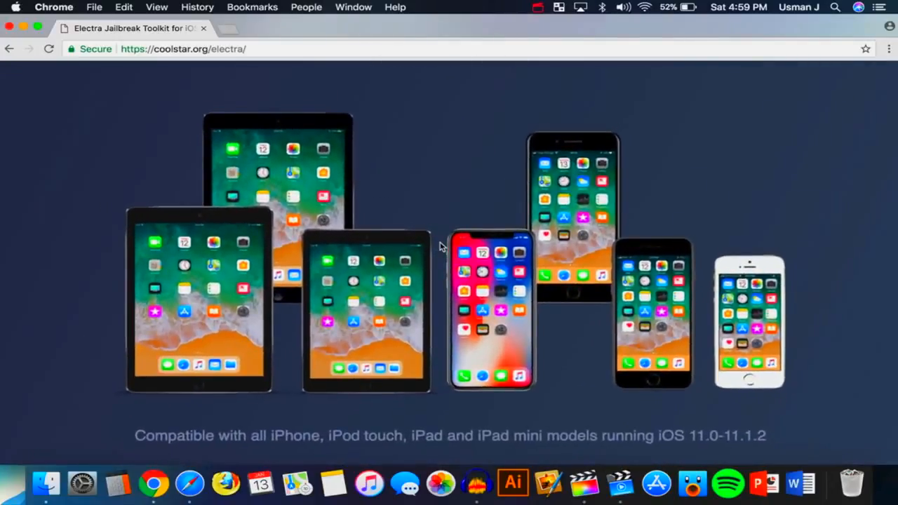
scroll("down", 3)
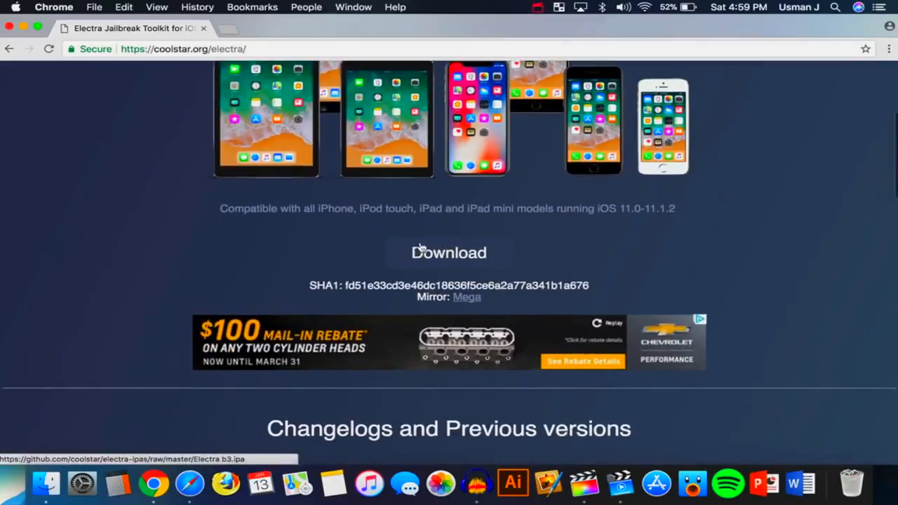
scroll("down", 3)
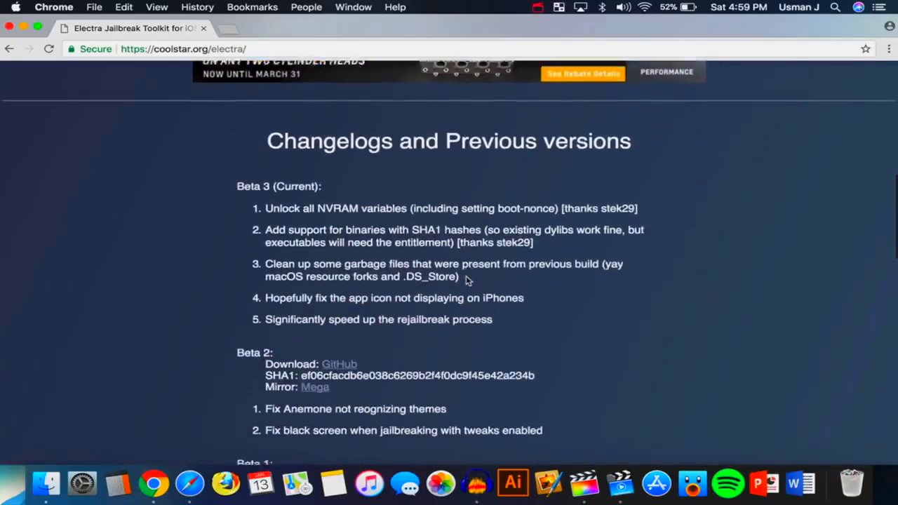
scroll("down", 3)
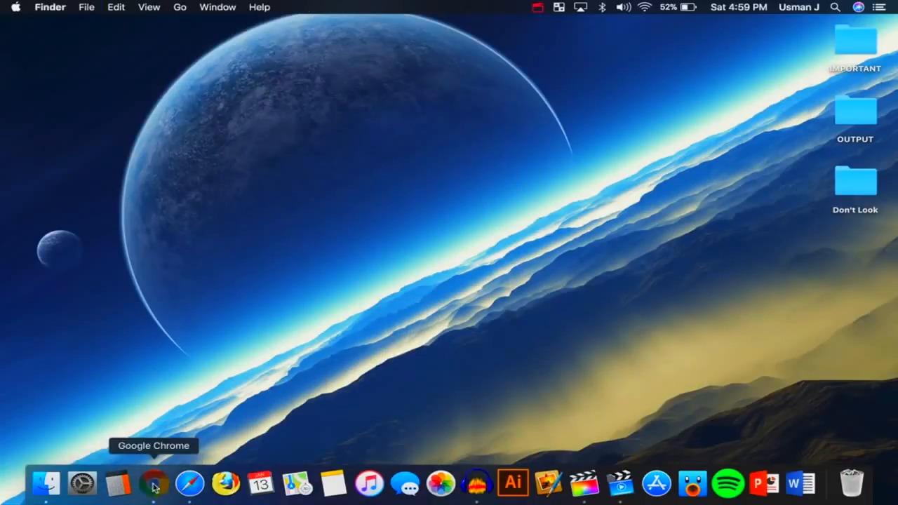
Step: Launch Impactor from Applications and drag Electra b2 (1).ipa onto the Cydia Impactor window
left_click(154, 482)
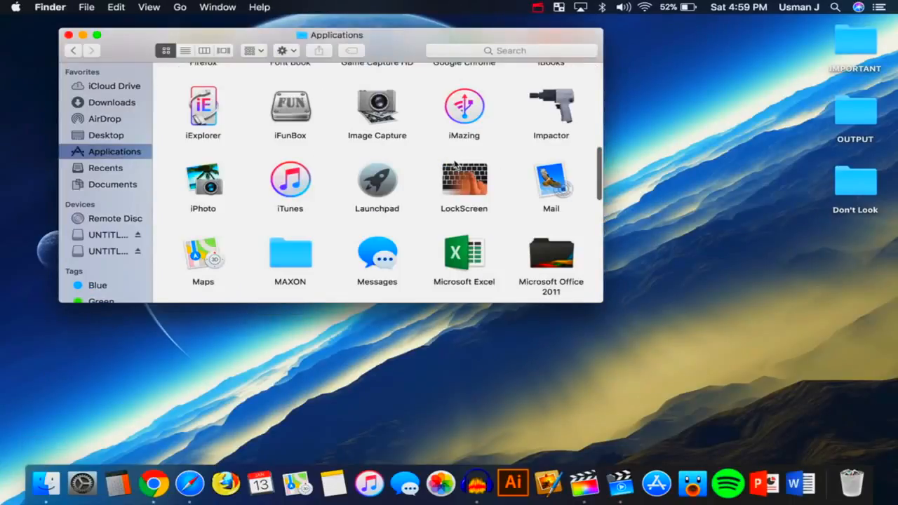
left_click(550, 105)
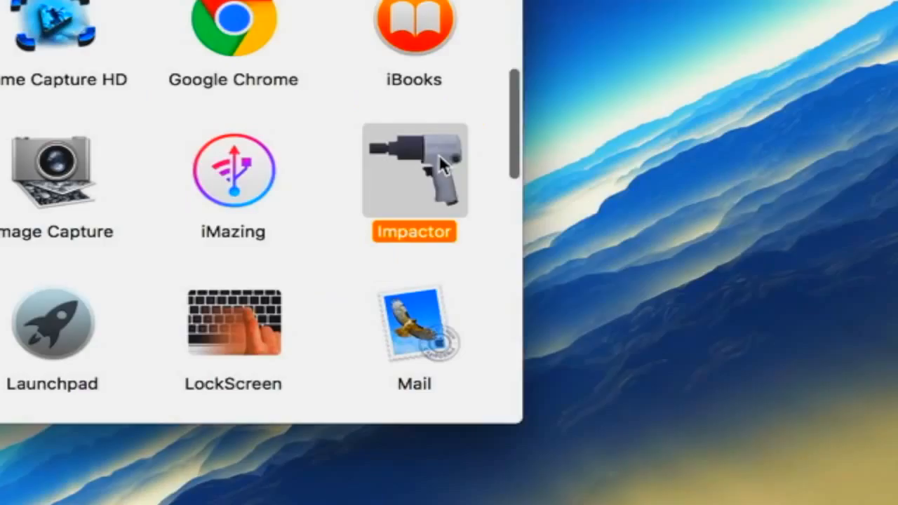
right_click(414, 169)
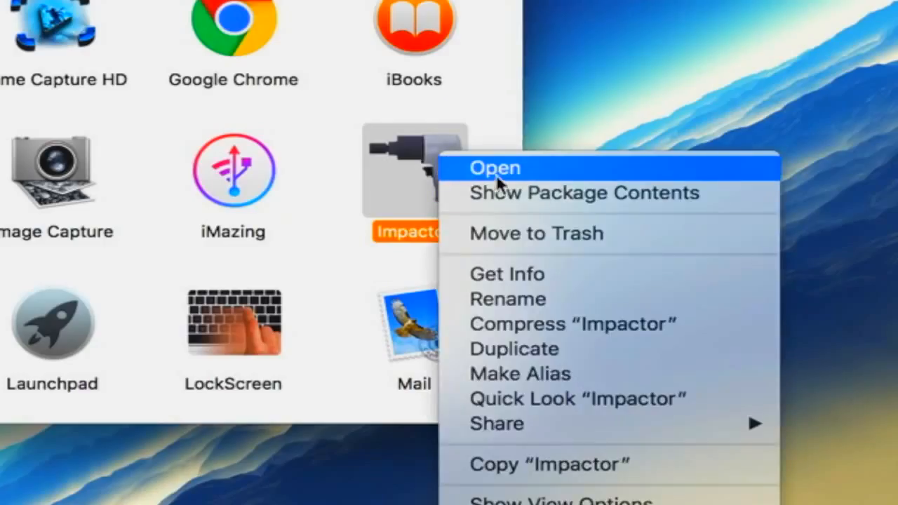
left_click(493, 168)
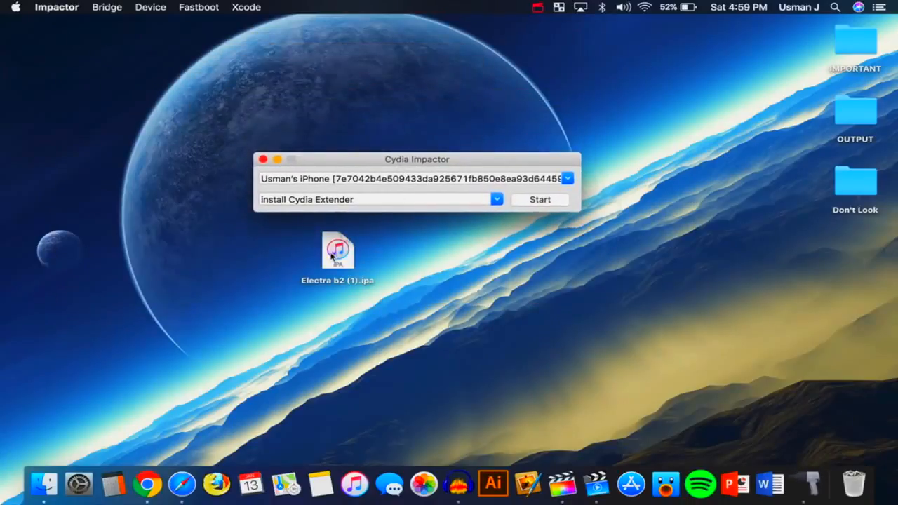
left_click_drag(415, 159, 432, 216)
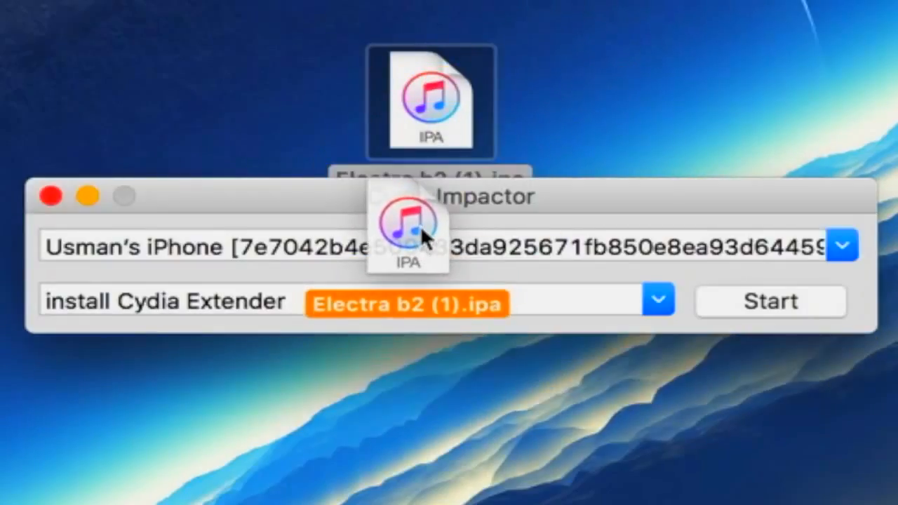
Step: Enter the Apple ID e-mail in the Username field and confirm it
left_click(769, 300)
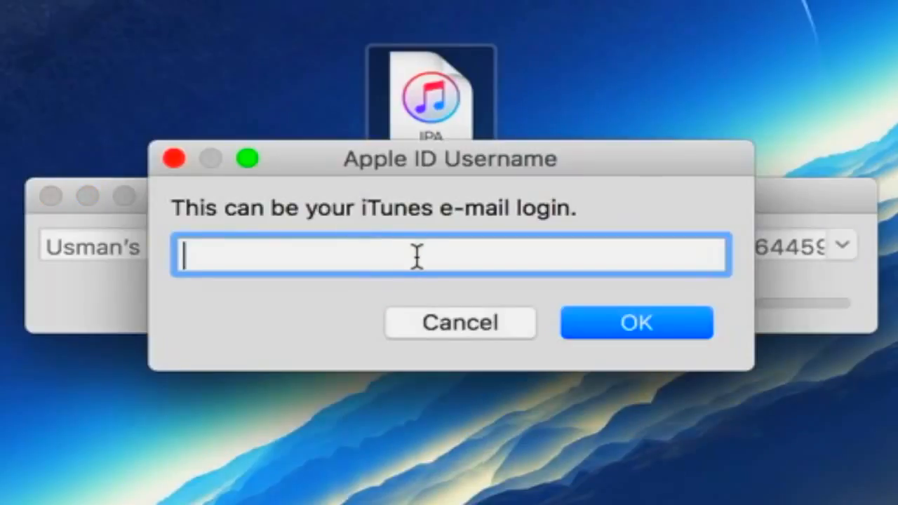
mouse_move(415, 418)
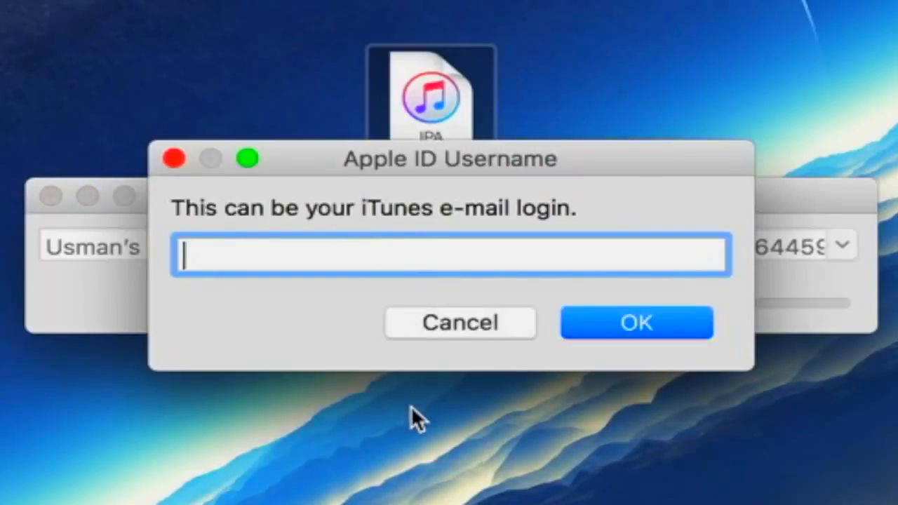
mouse_move(498, 101)
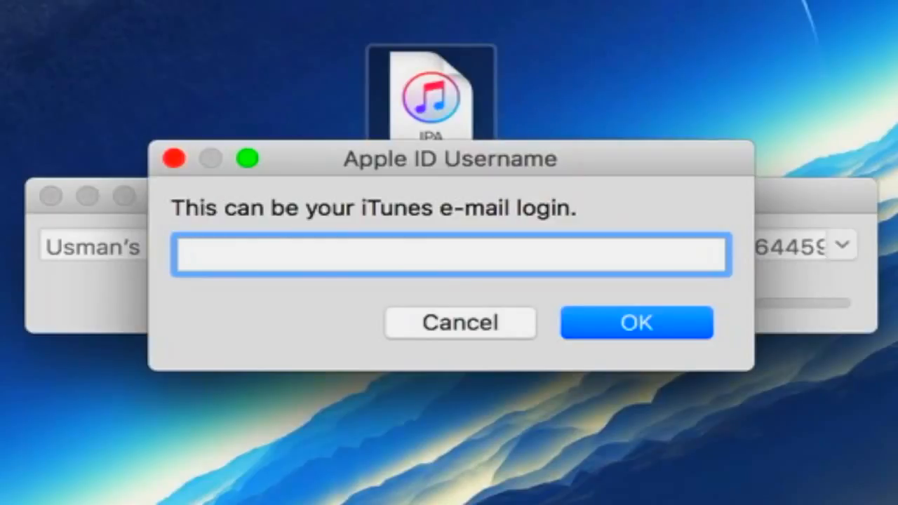
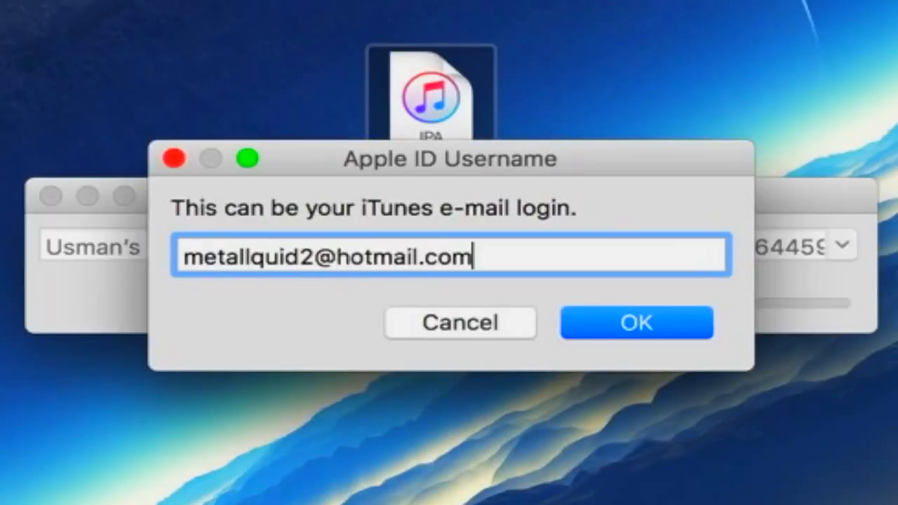
left_click(635, 323)
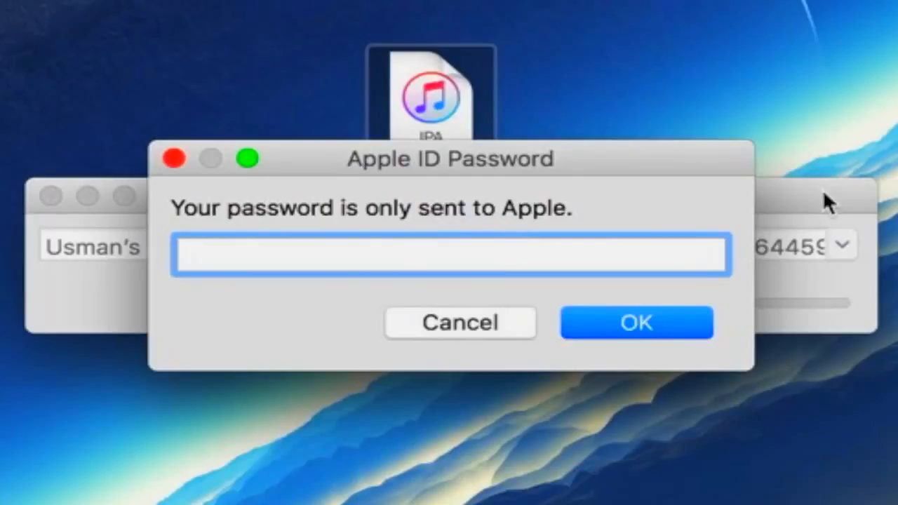
mouse_move(859, 222)
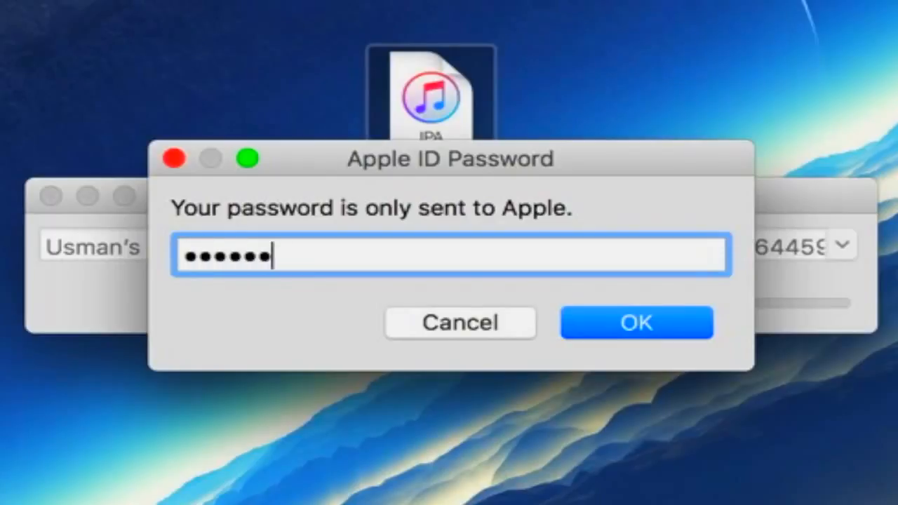
Step: Submit the Apple ID password and dismiss the LOCKDOWN_E_SSL_ERROR so the install proceeds
left_click(635, 321)
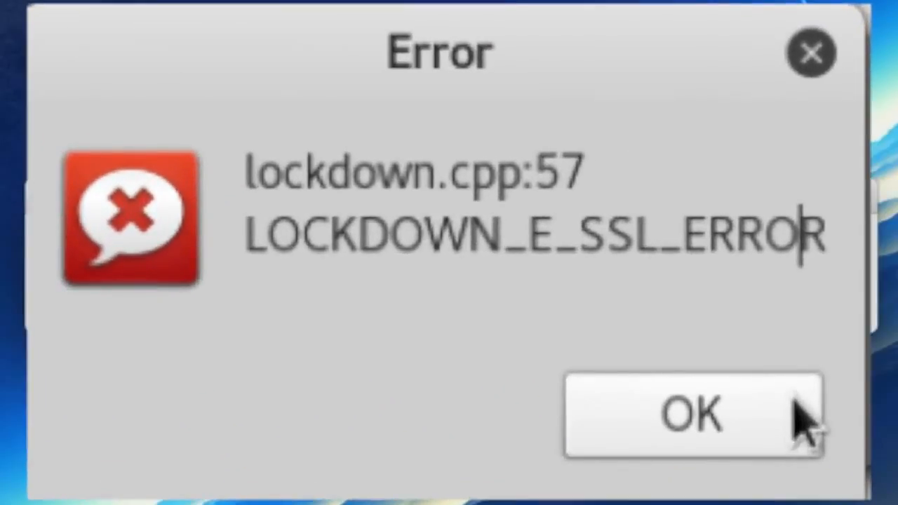
left_click(690, 412)
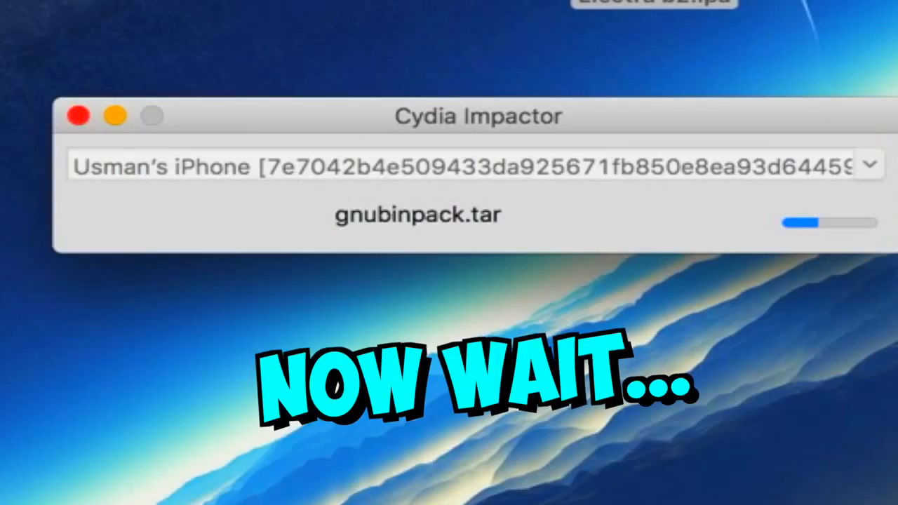